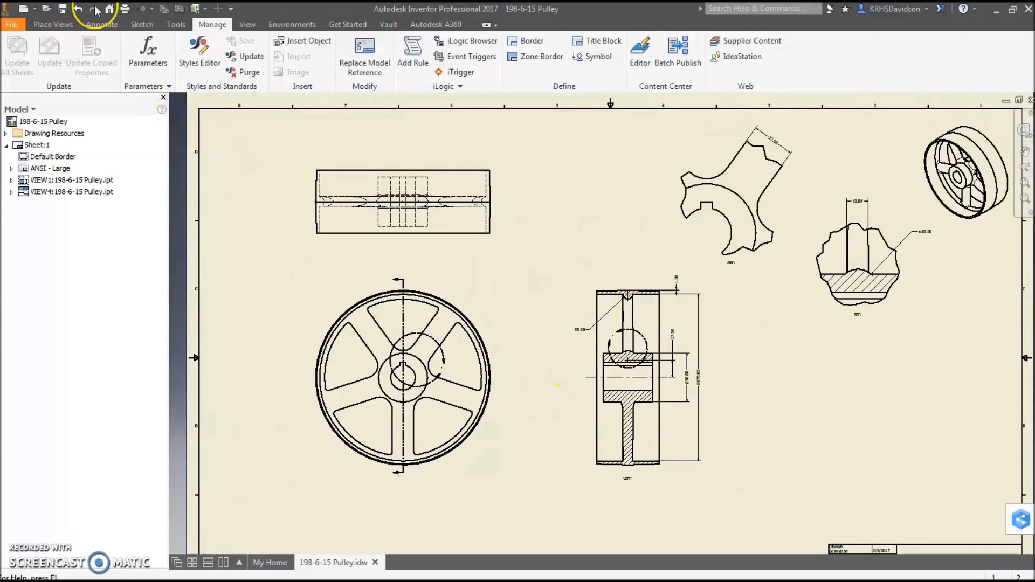
Bring up the Annotate tools and frame the pulley views on the sheet.
{"action": "left_click", "coordinate": [100, 24]}
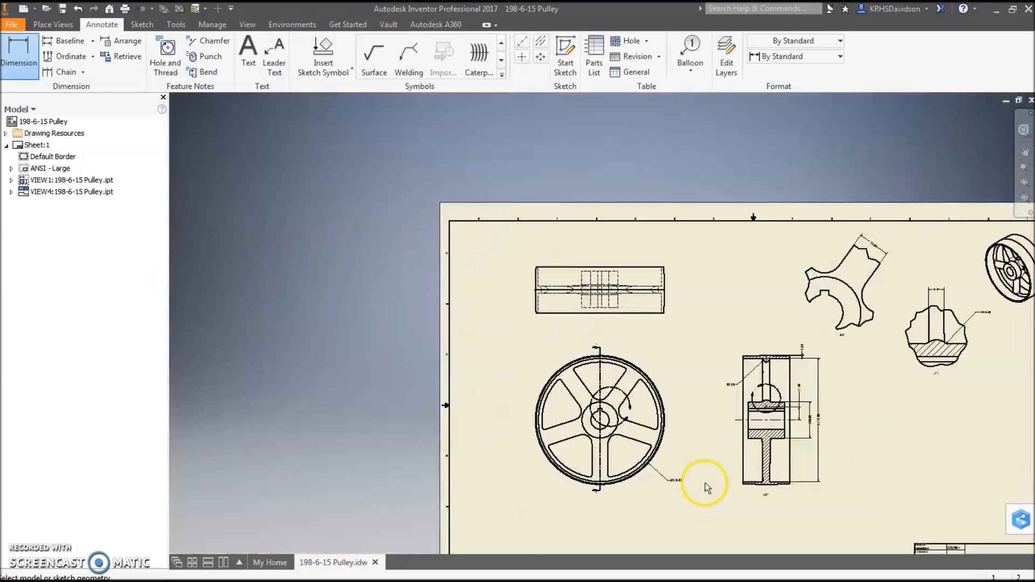
{"action": "left_click_drag", "start_coordinate": [706, 485], "coordinate": [609, 416]}
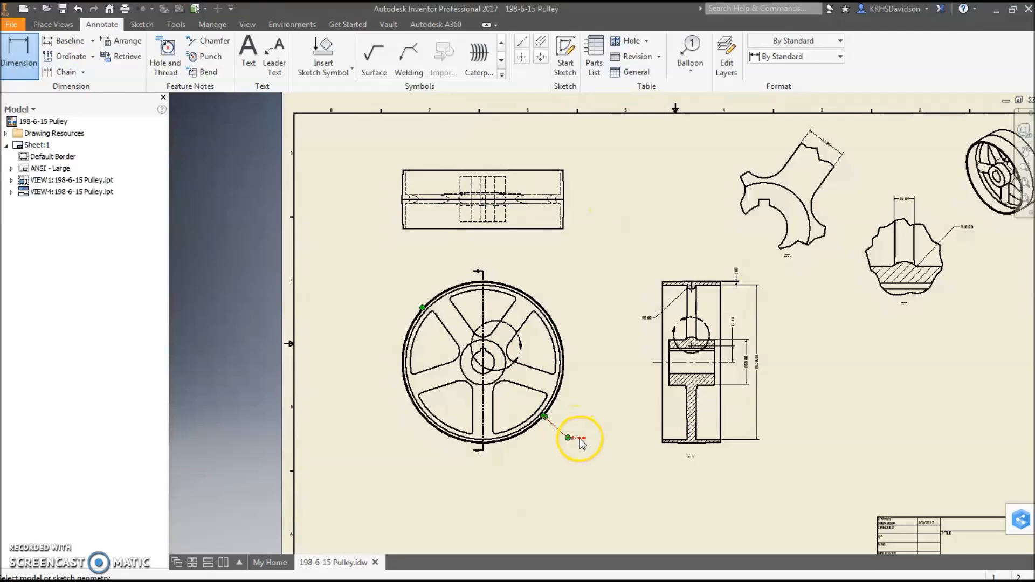
{"action": "left_click", "coordinate": [566, 437]}
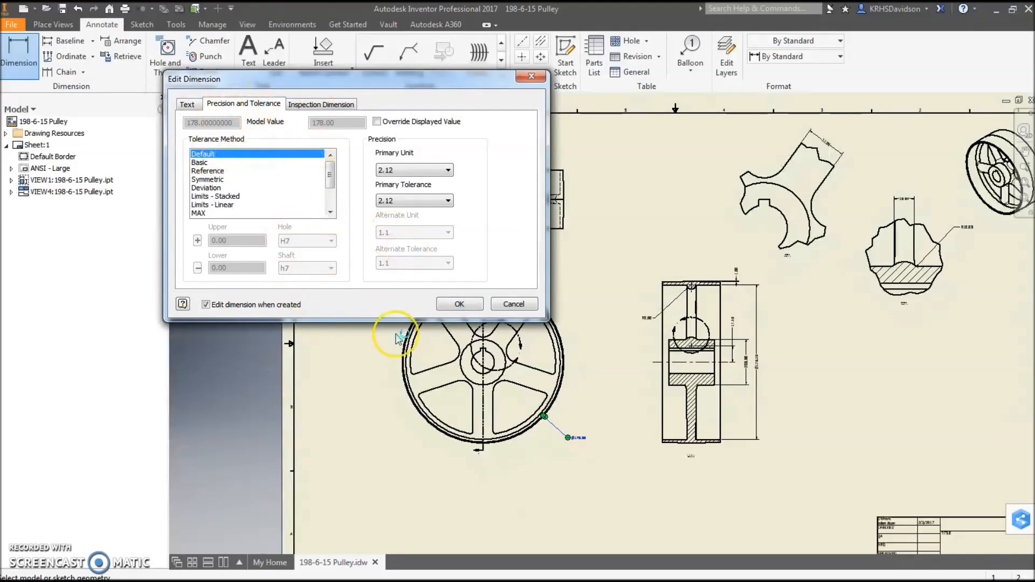
{"action": "left_click", "coordinate": [188, 104]}
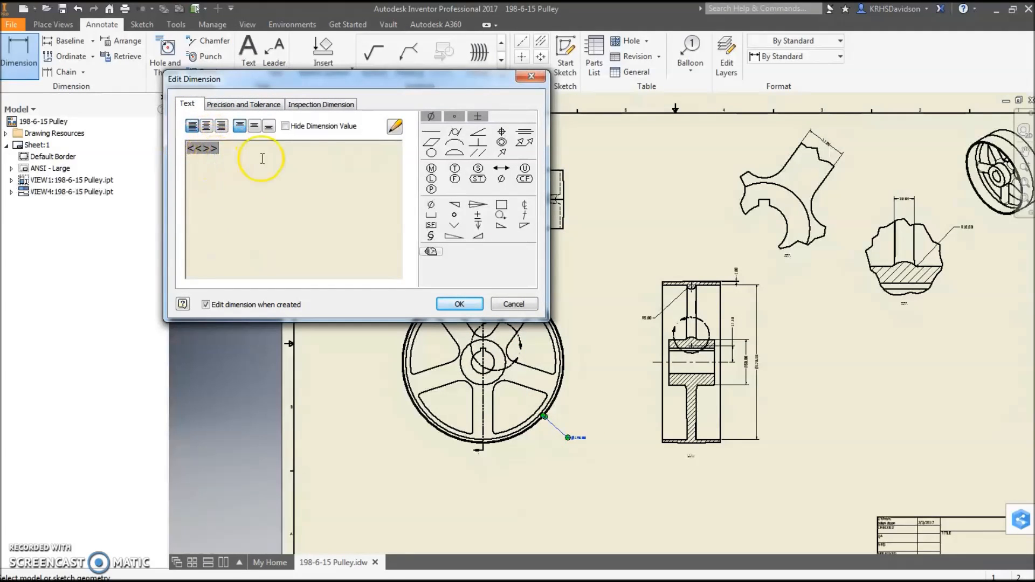
{"action": "left_click", "coordinate": [394, 127]}
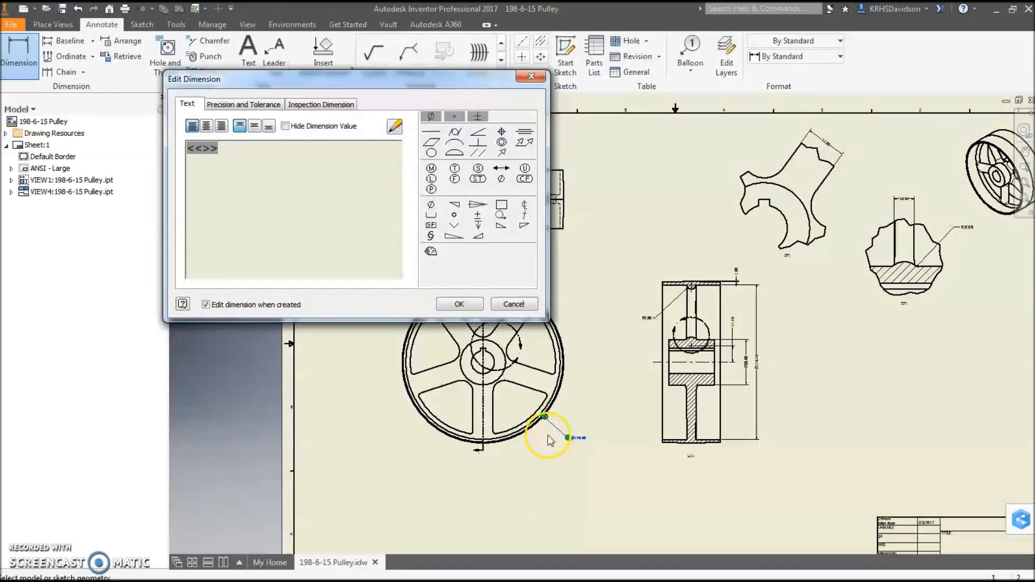
{"action": "left_click", "coordinate": [458, 304]}
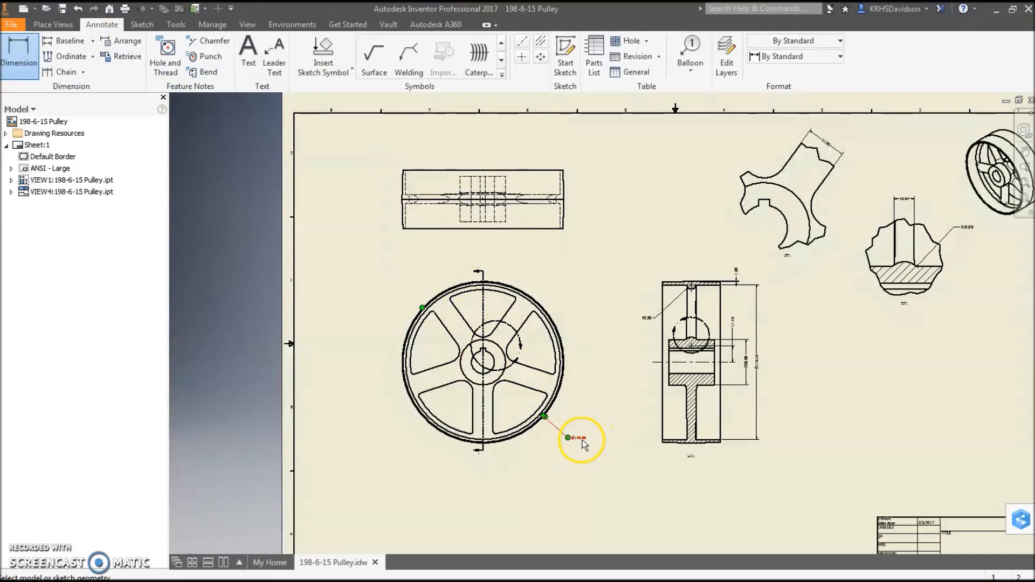
Give the Ø178.00 rim diameter dimension a 6.10 mm text height via Format Text.
{"action": "left_click", "coordinate": [567, 438]}
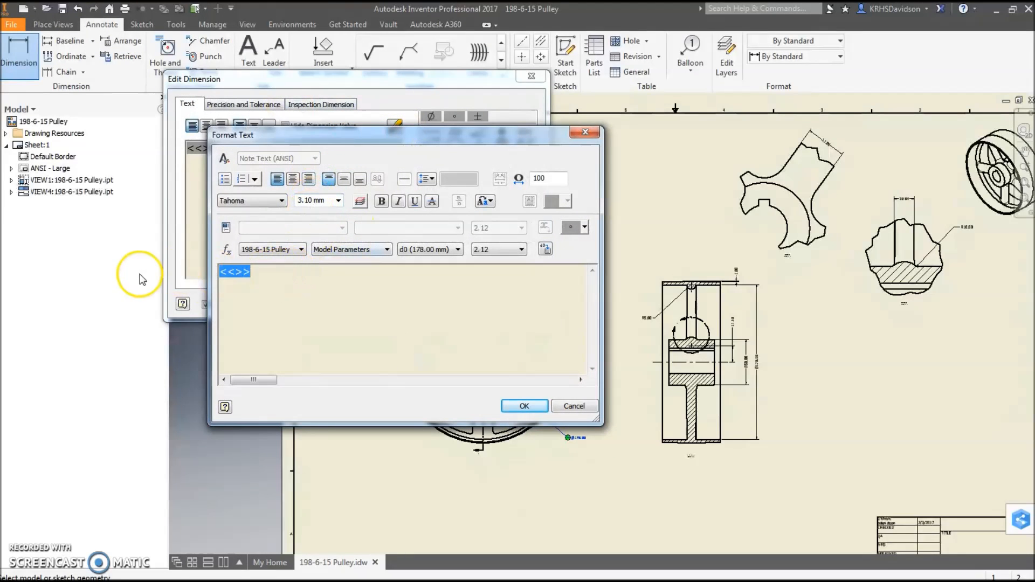
{"action": "left_click", "coordinate": [338, 200]}
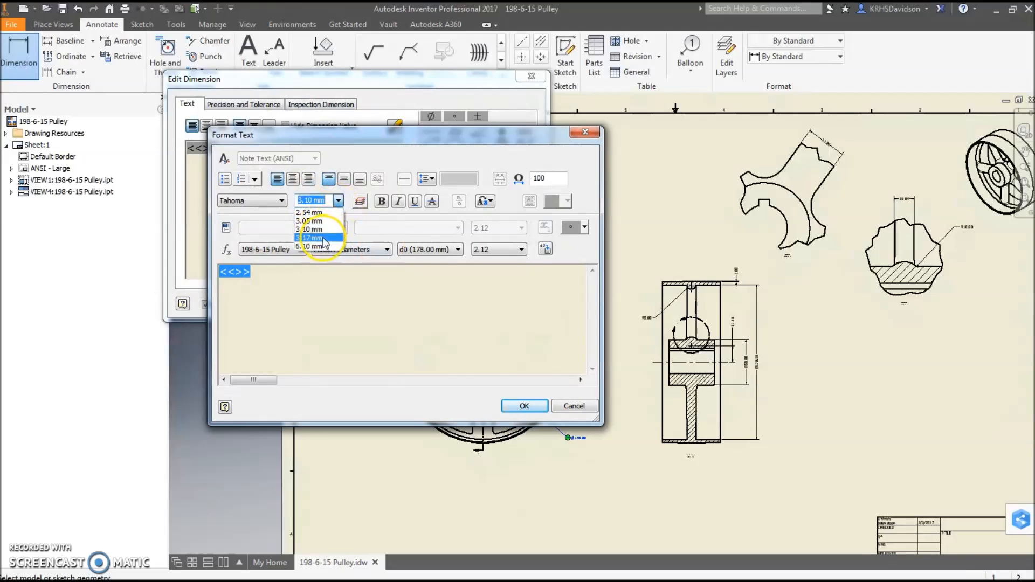
{"action": "left_click", "coordinate": [310, 246]}
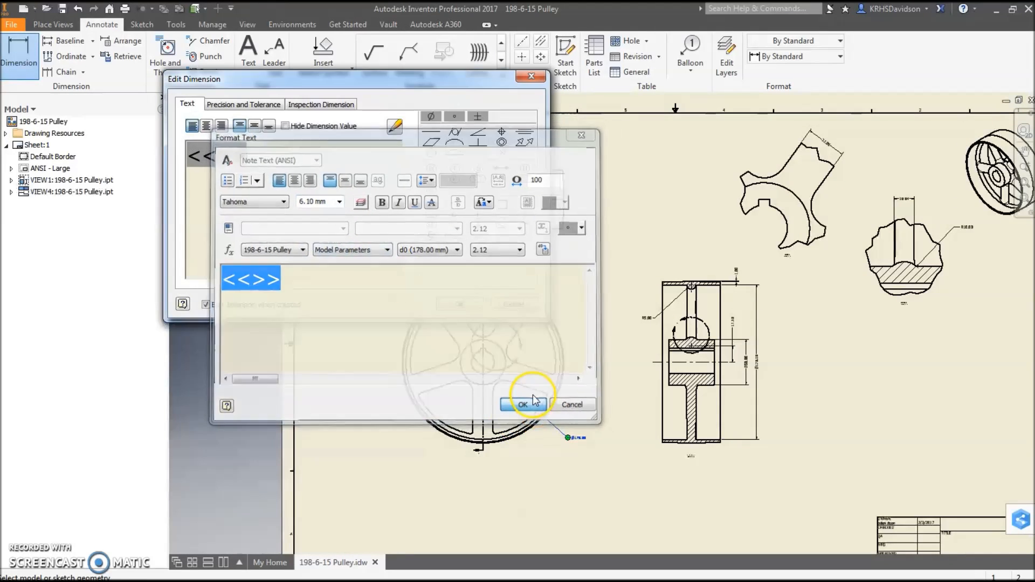
{"action": "left_click", "coordinate": [523, 405]}
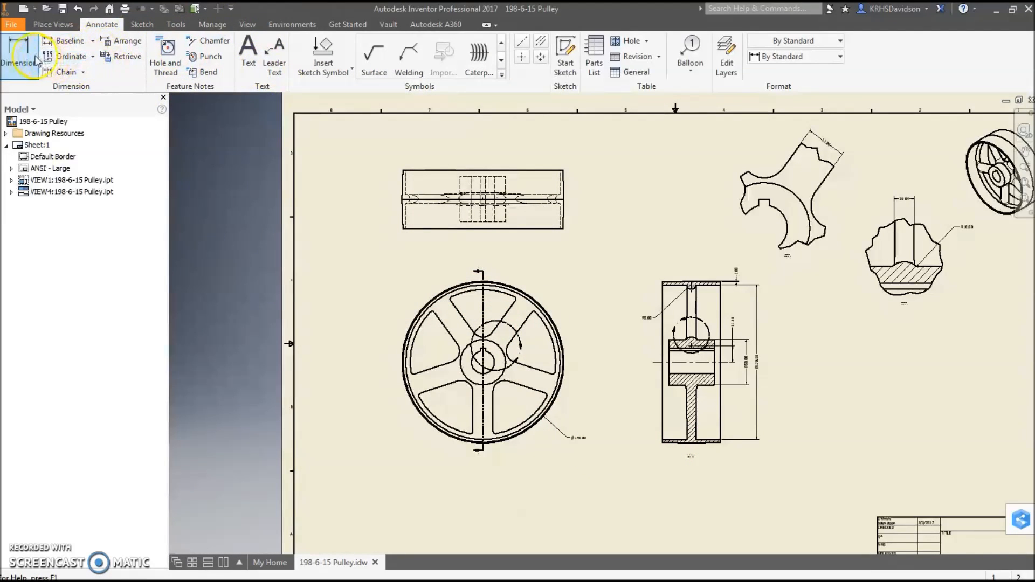
{"action": "left_click", "coordinate": [567, 438]}
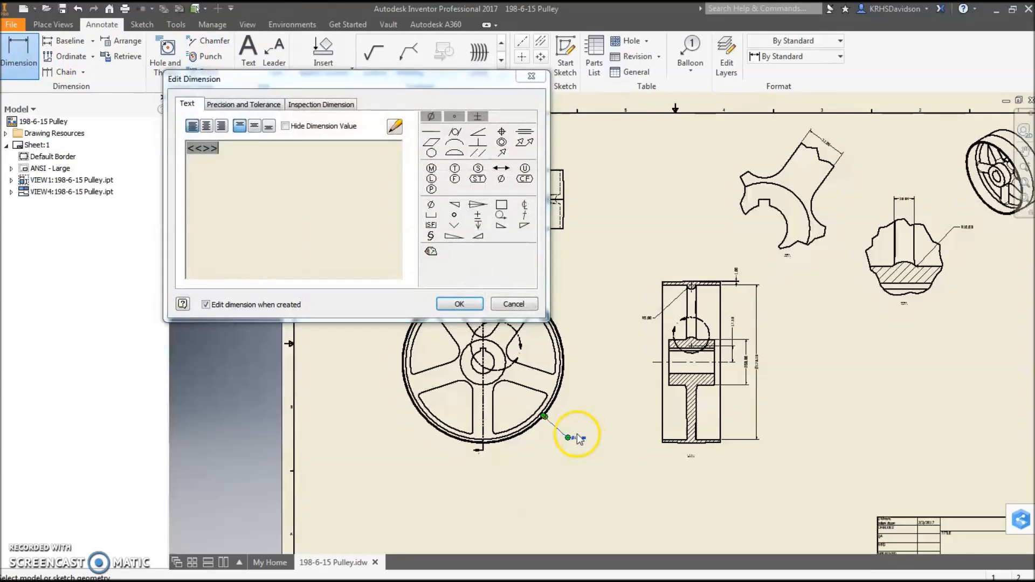
{"action": "left_click", "coordinate": [243, 103]}
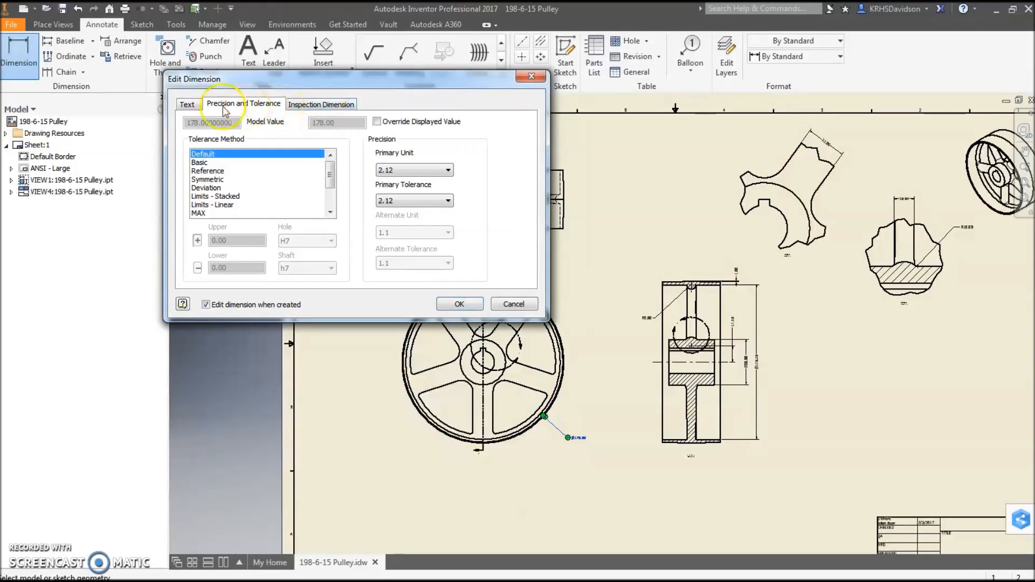
{"action": "left_click", "coordinate": [187, 104]}
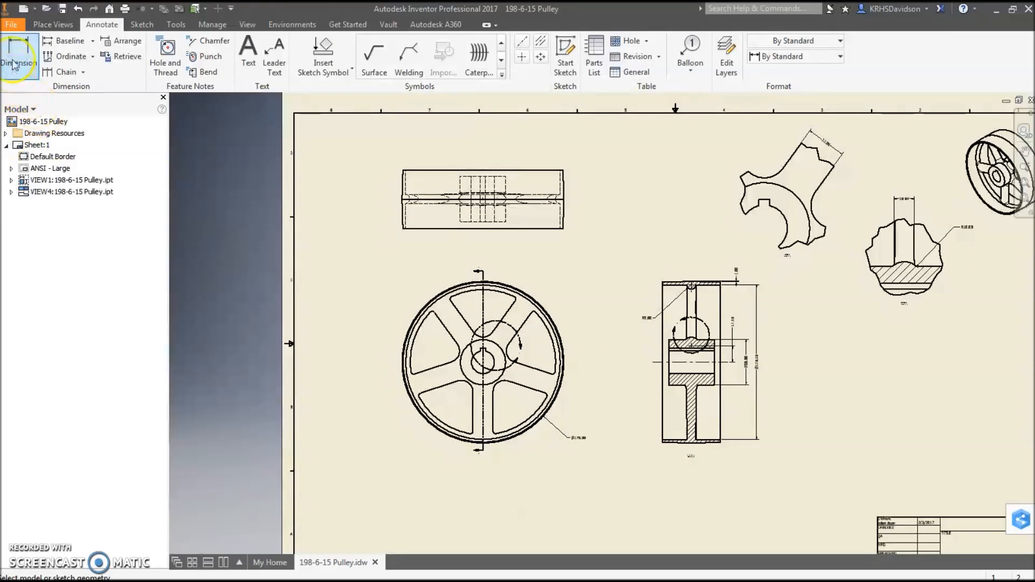
Launch the Style and Standard Editor from the Manage tools.
{"action": "left_click", "coordinate": [212, 24]}
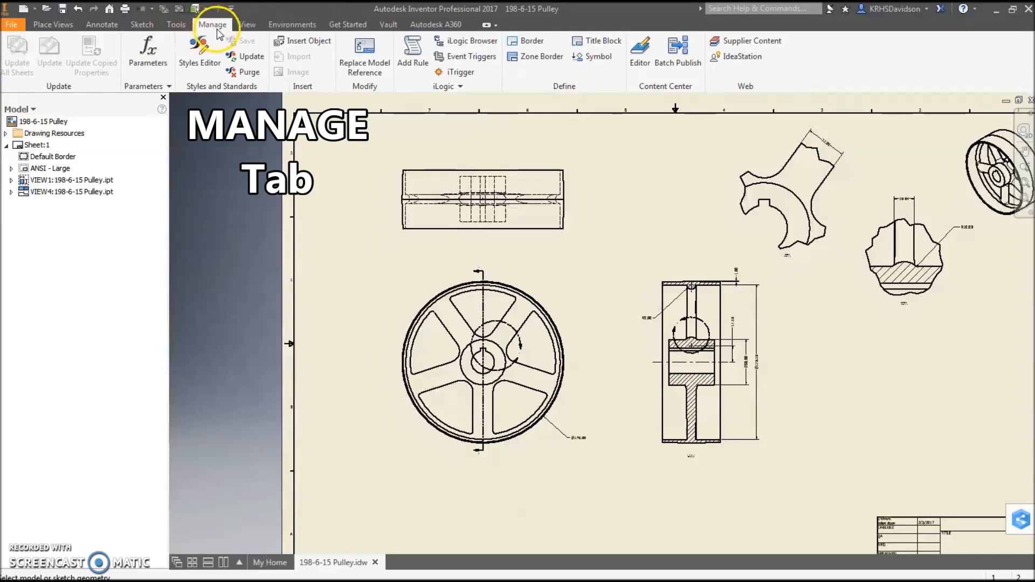
{"action": "mouse_move", "coordinate": [199, 50]}
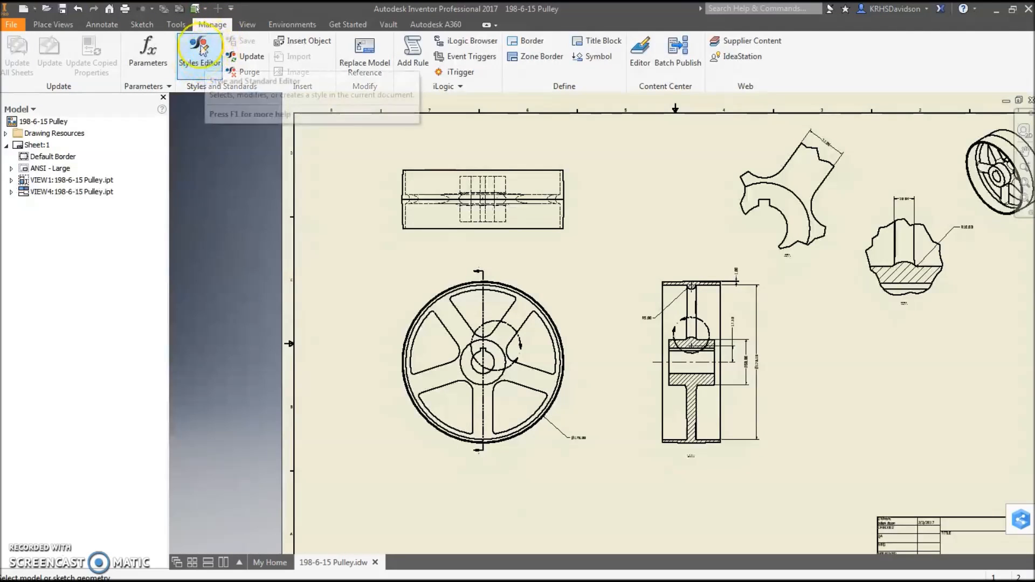
{"action": "left_click", "coordinate": [200, 53]}
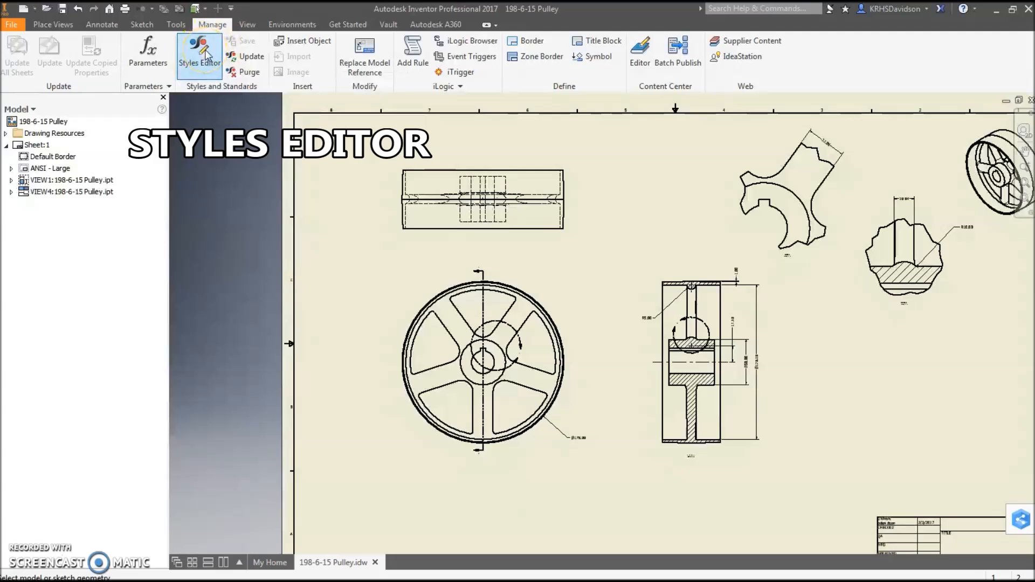
{"action": "left_click", "coordinate": [198, 54]}
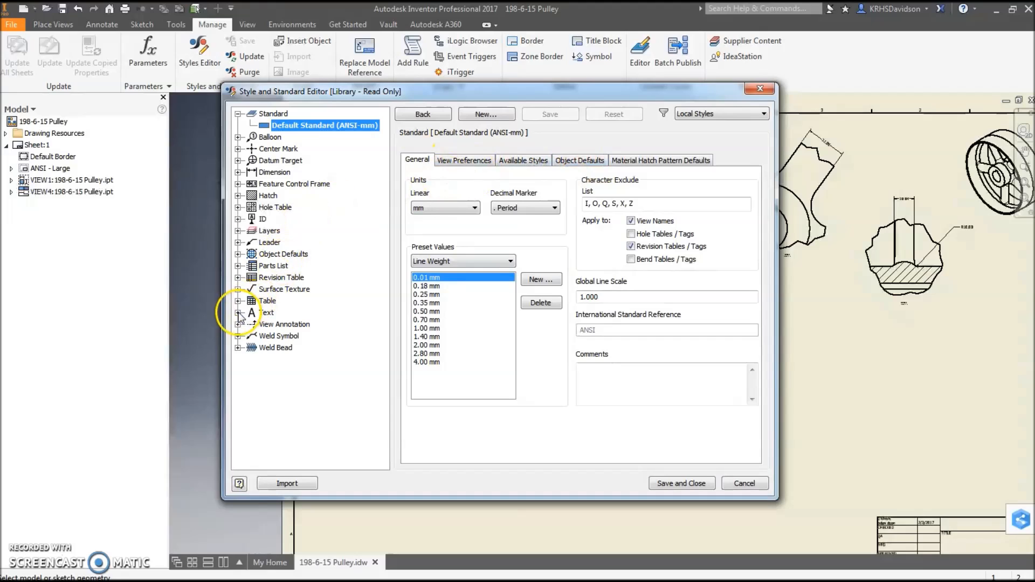
Set Note Text (ANSI) height to 6.10 mm, then save and close the editor.
{"action": "left_click", "coordinate": [239, 312]}
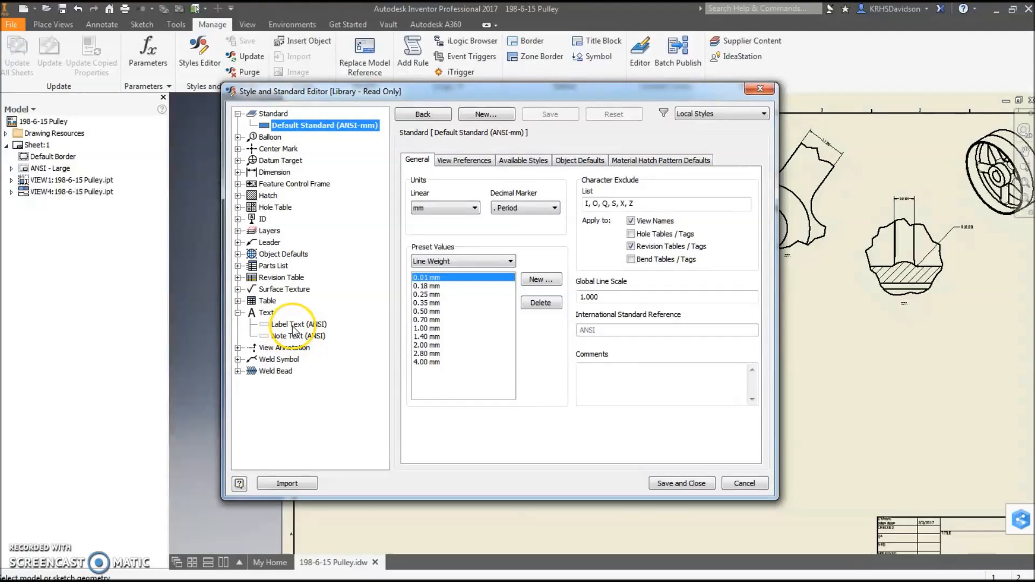
{"action": "left_click", "coordinate": [297, 336]}
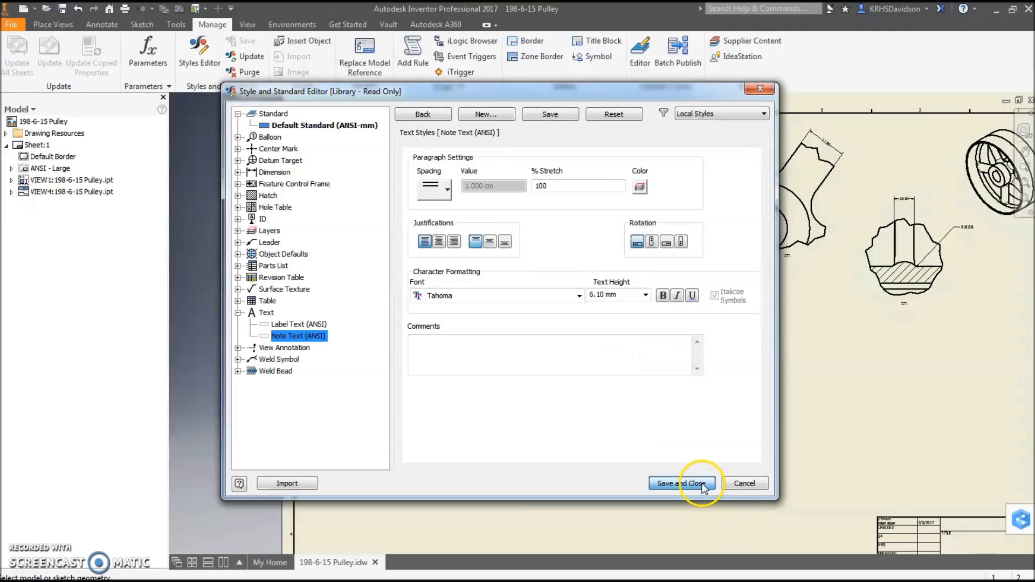
{"action": "left_click", "coordinate": [680, 483]}
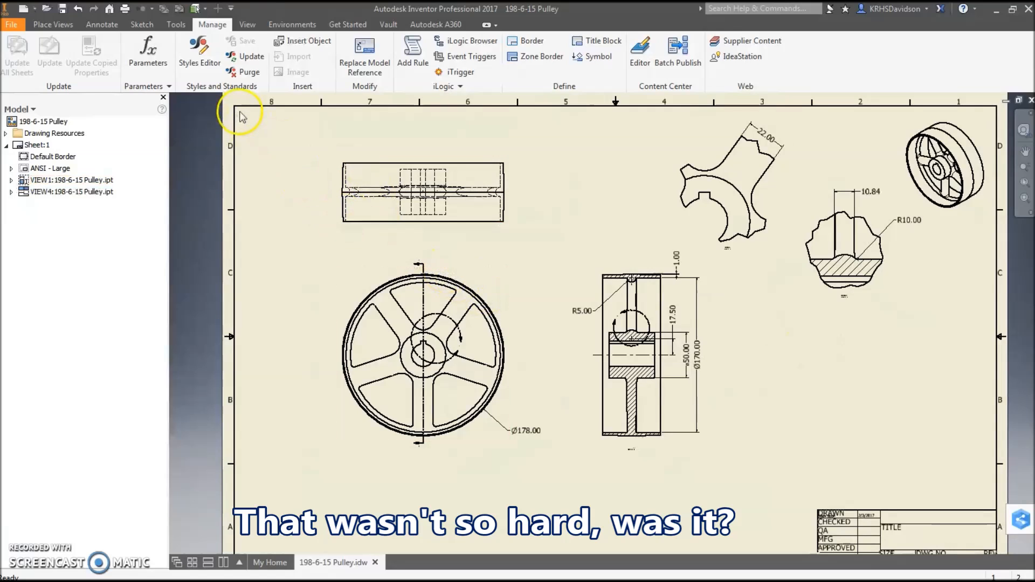
{"action": "mouse_move", "coordinate": [546, 432]}
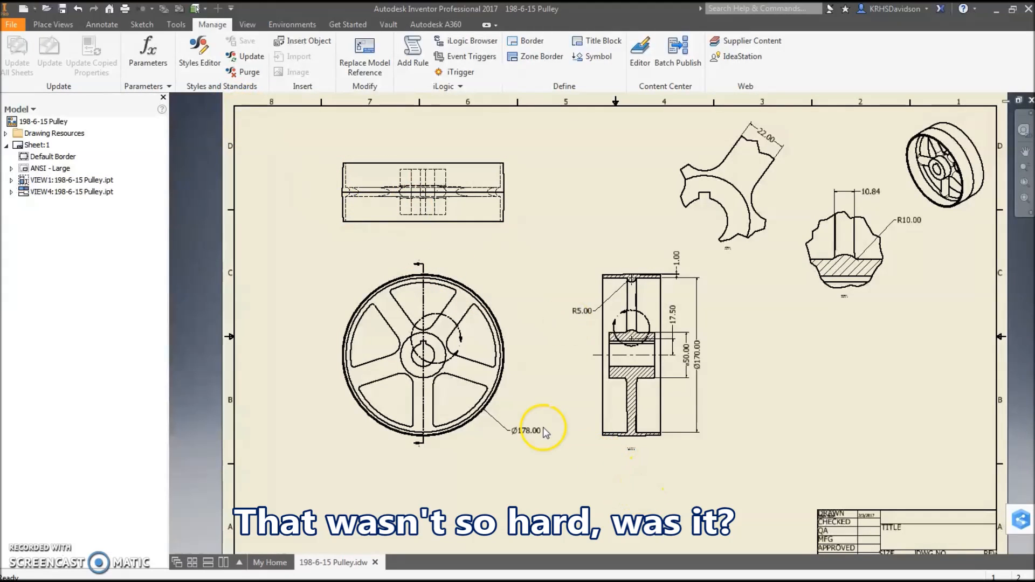